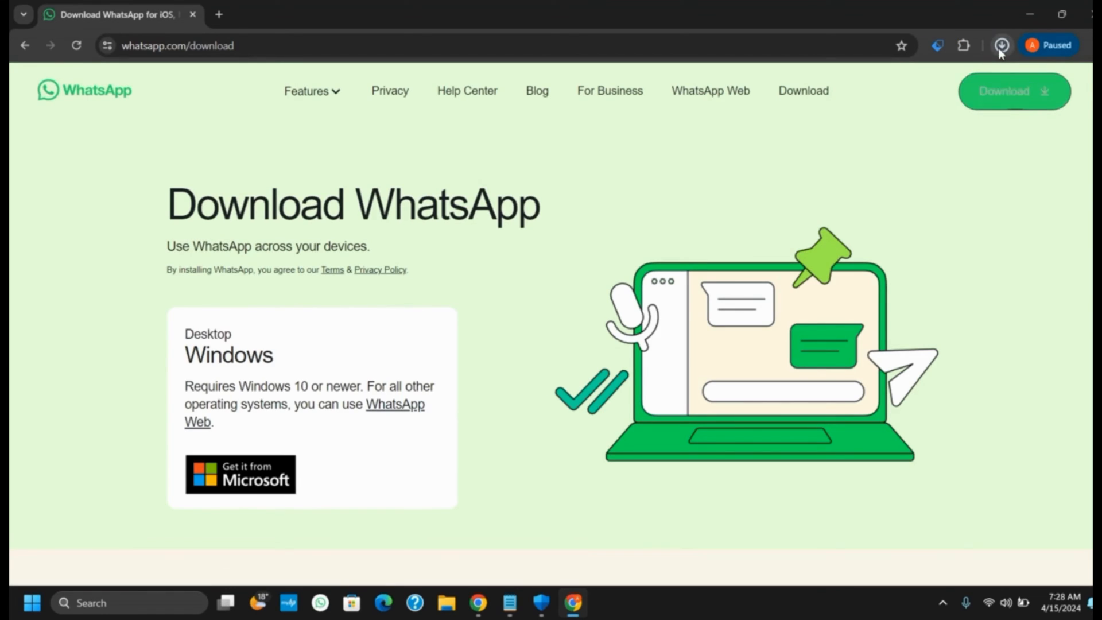
# Open a new tab and search Google for web.whatsapp from the address bar suggestion
pyautogui.click(1004, 45)
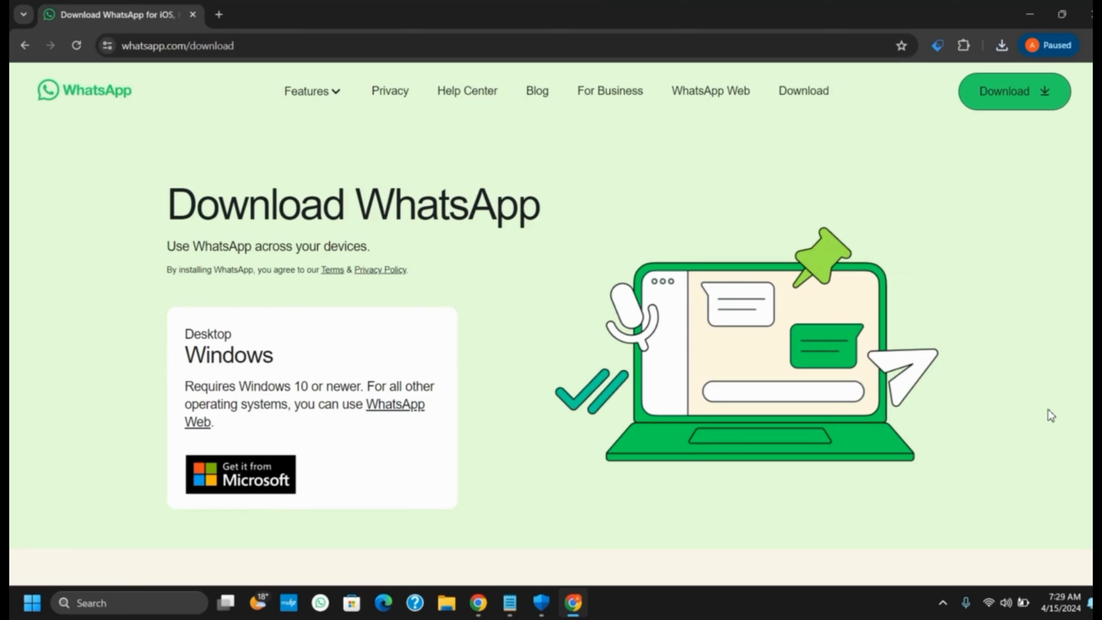
pyautogui.moveTo(457, 8)
pyautogui.write('web.')
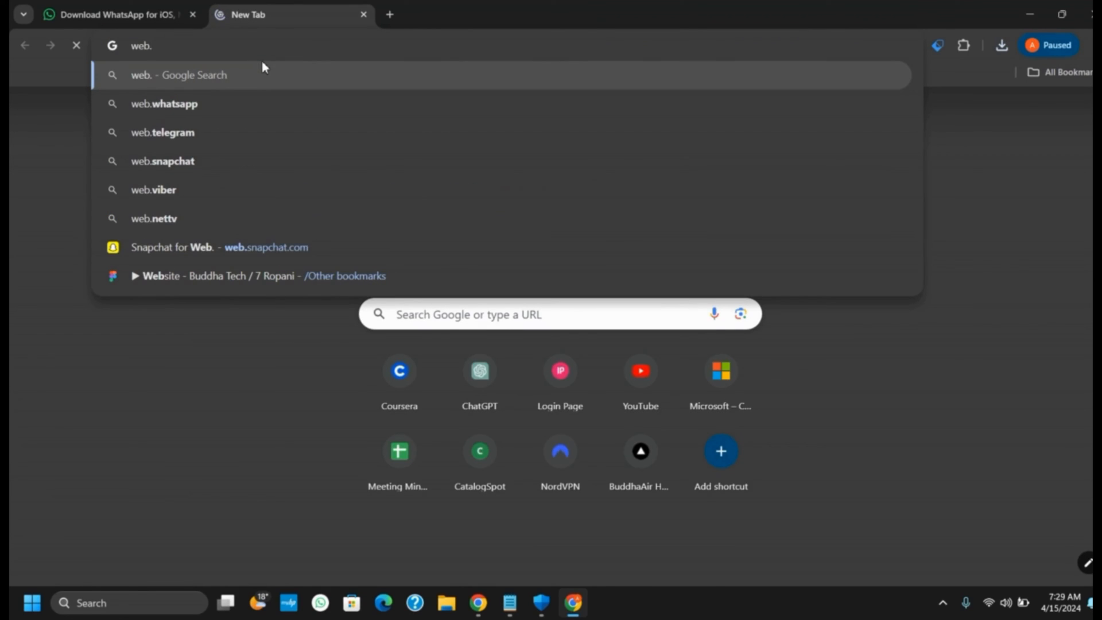
pyautogui.click(165, 104)
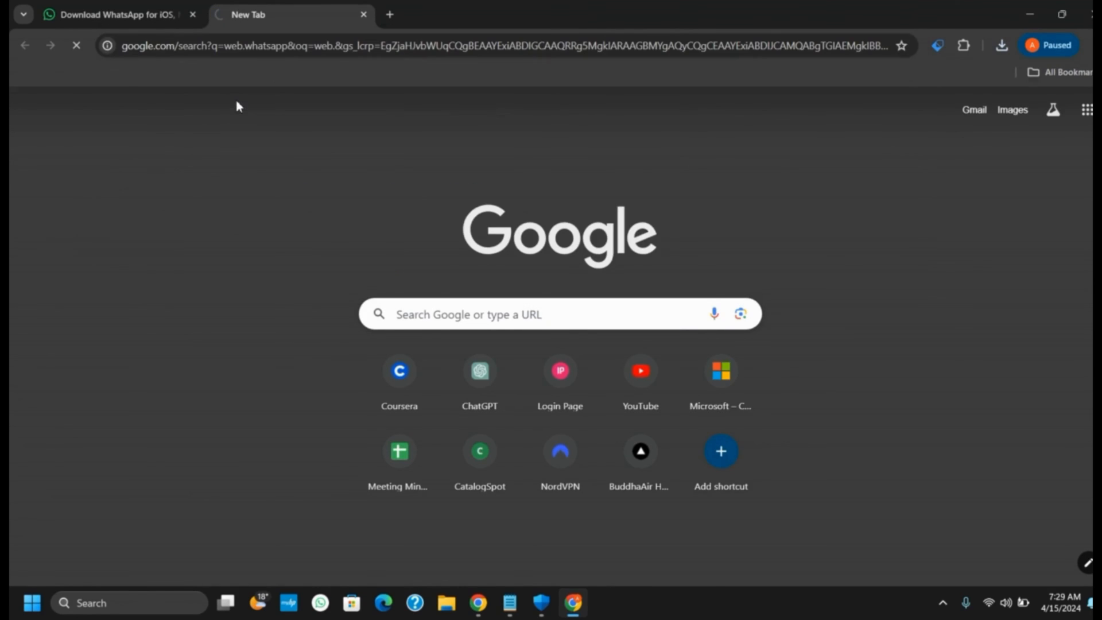